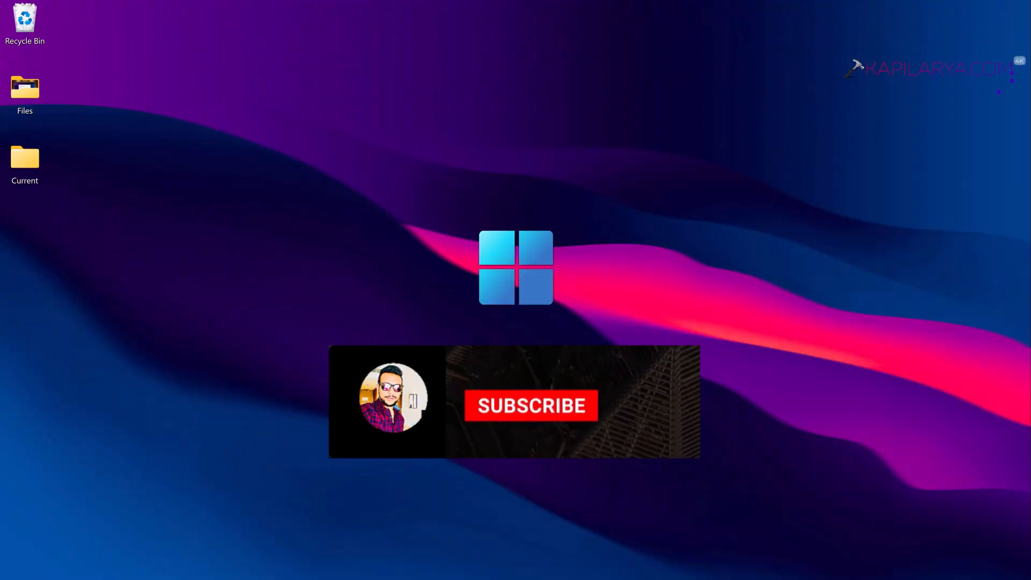
Bring up the Win+X Quick Link power user menu from the desktop
left_click(531, 407)
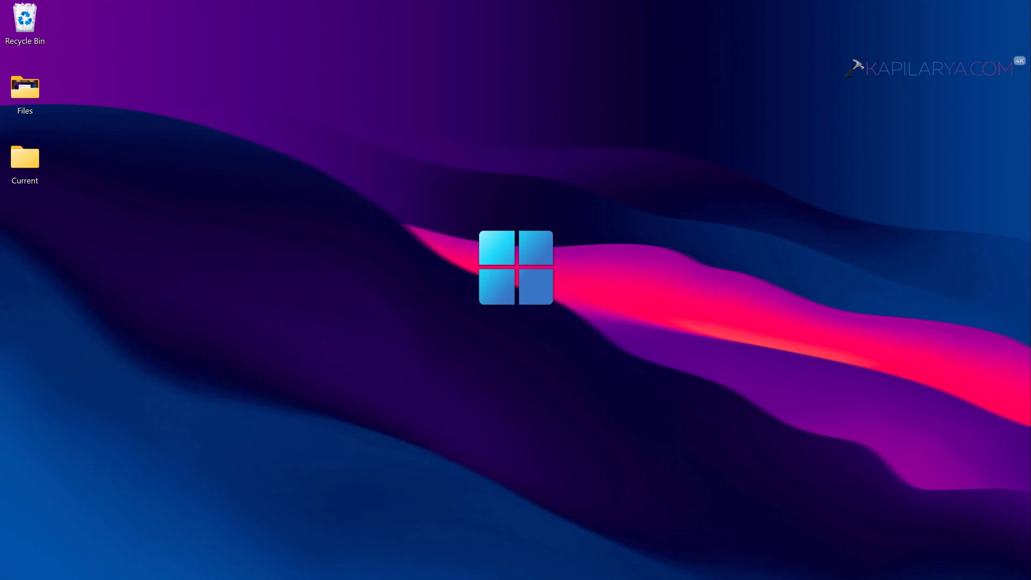
mouse_move(424, 539)
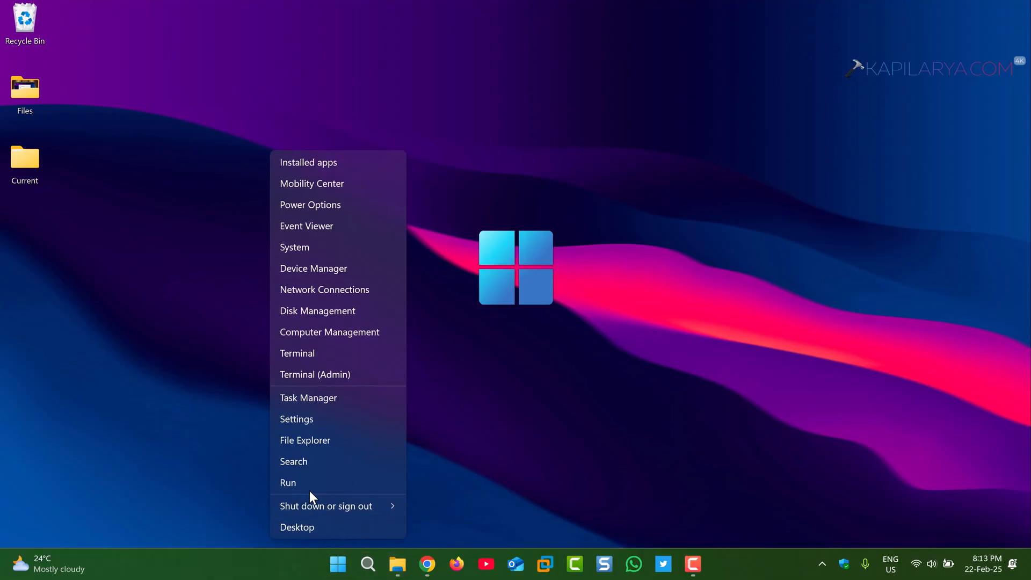
Run winver to confirm Windows 11 23H2 (build 22631.2428), then close About Windows
left_click(288, 482)
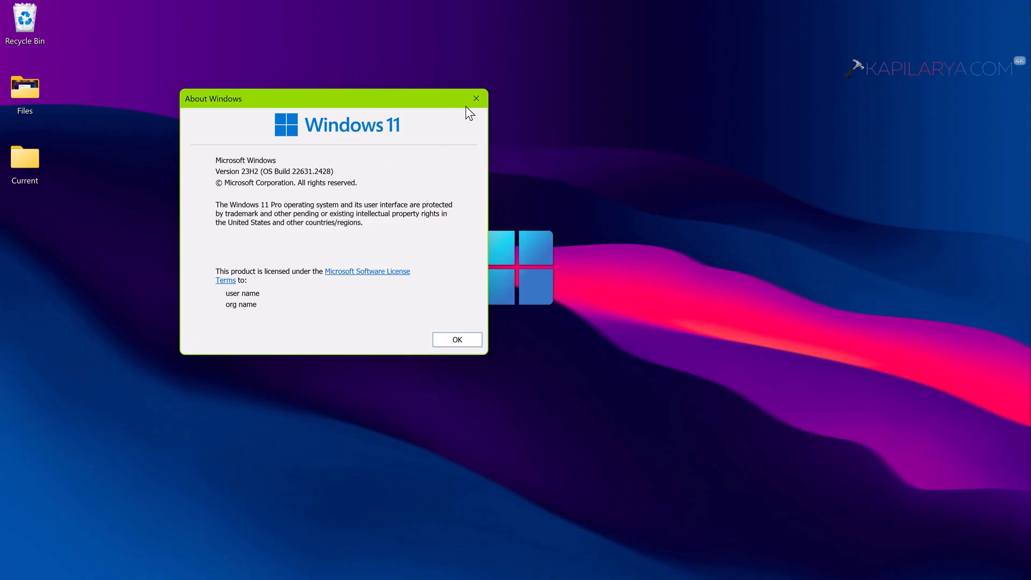
left_click(457, 339)
type("gped")
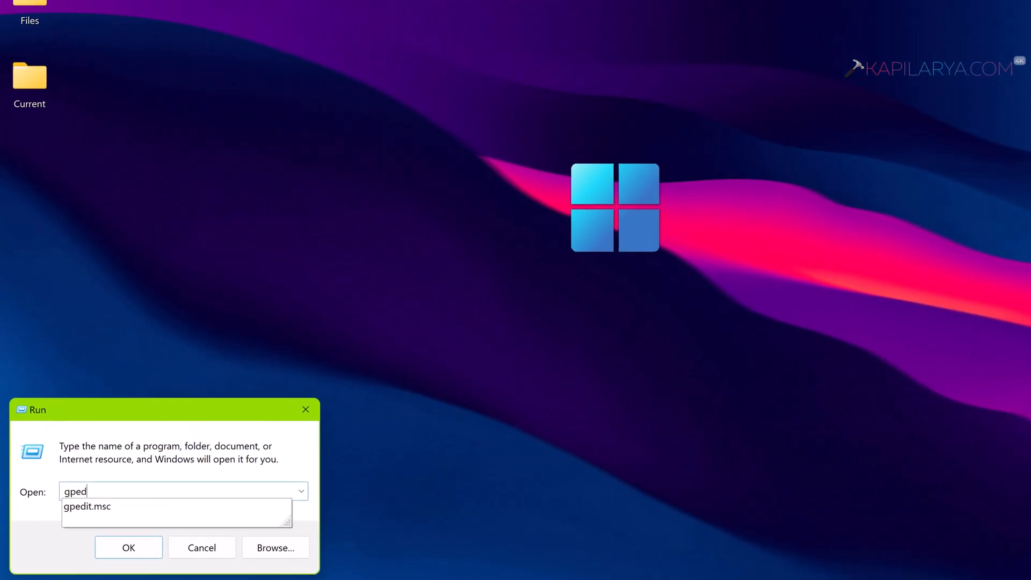
Launch gpedit.msc from the Run box
left_click(87, 506)
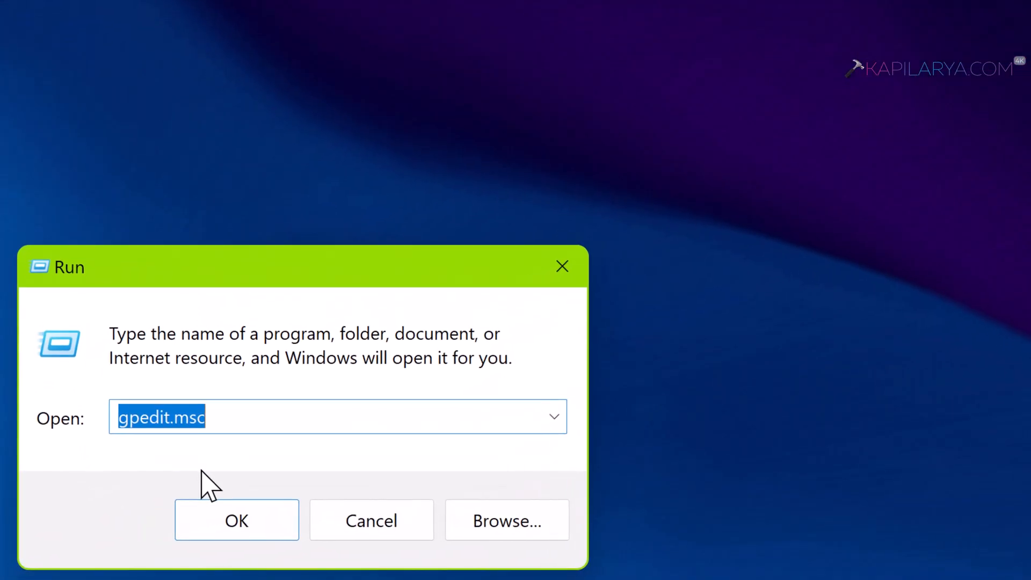
left_click(236, 519)
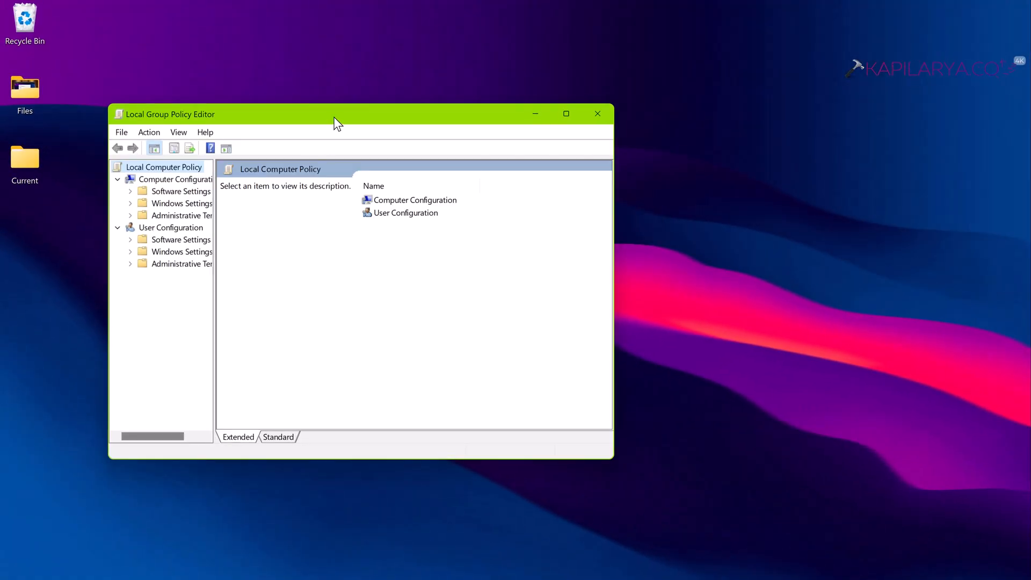
Enlarge the editor and expand Computer Configuration > Administrative Templates > Windows Components
left_click_drag(335, 114, 467, 102)
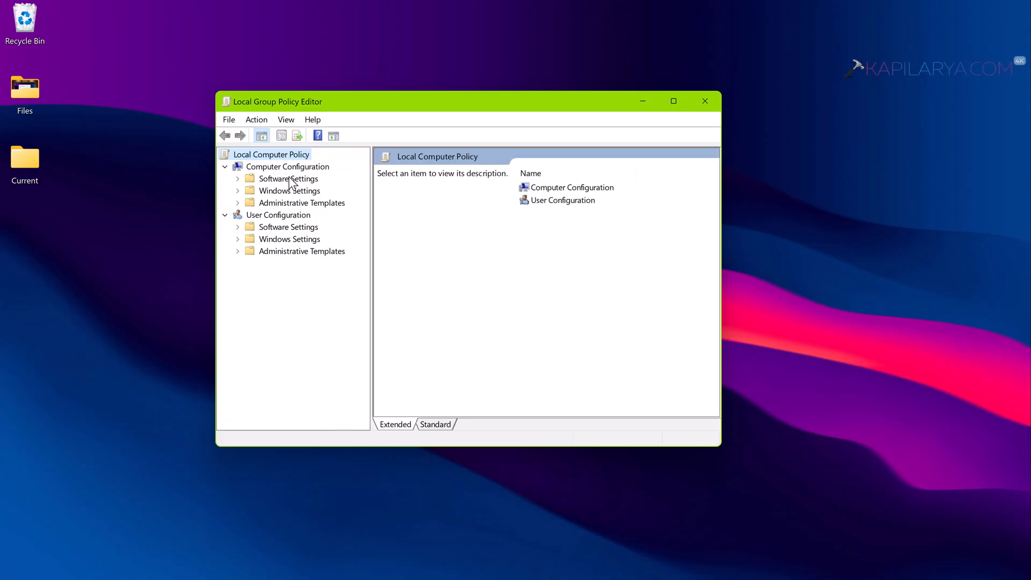
left_click(302, 203)
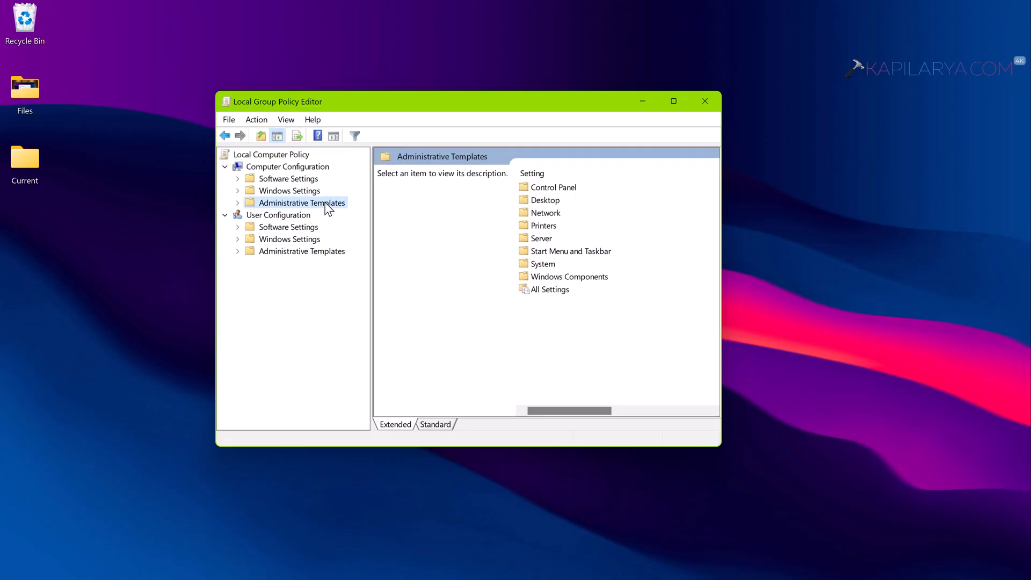
left_click(569, 276)
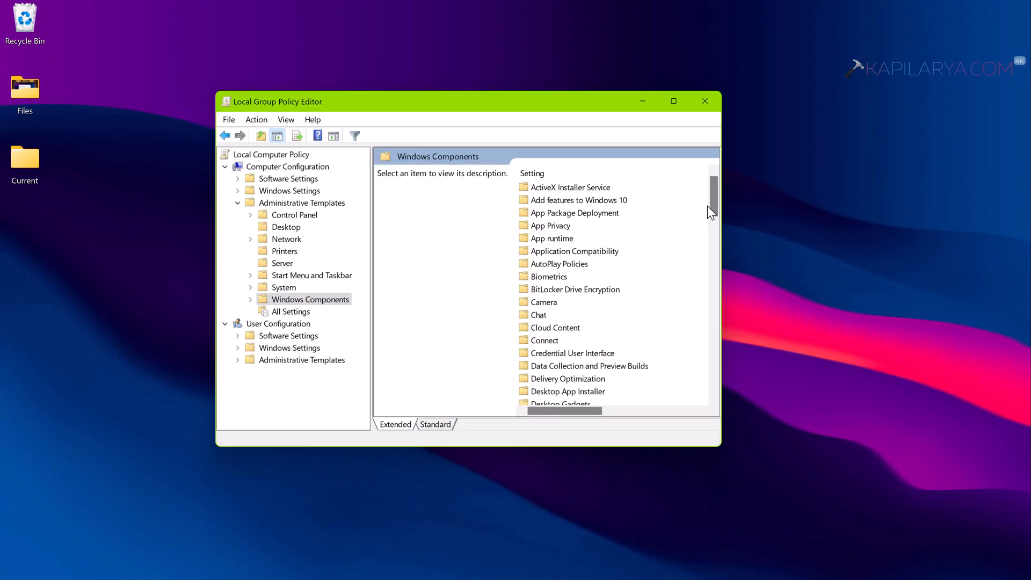
scroll("down", 3)
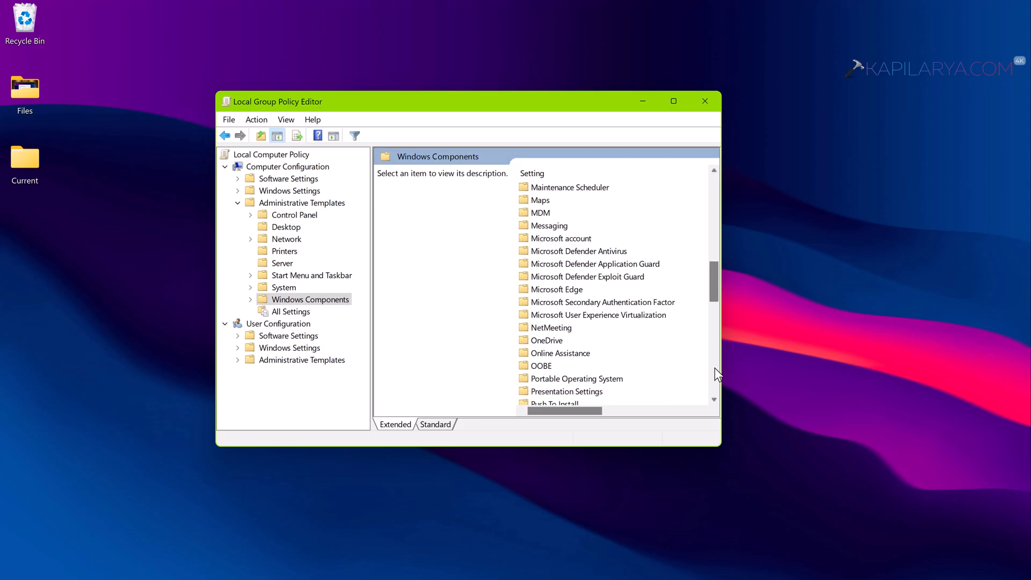
left_click_drag(720, 277, 951, 276)
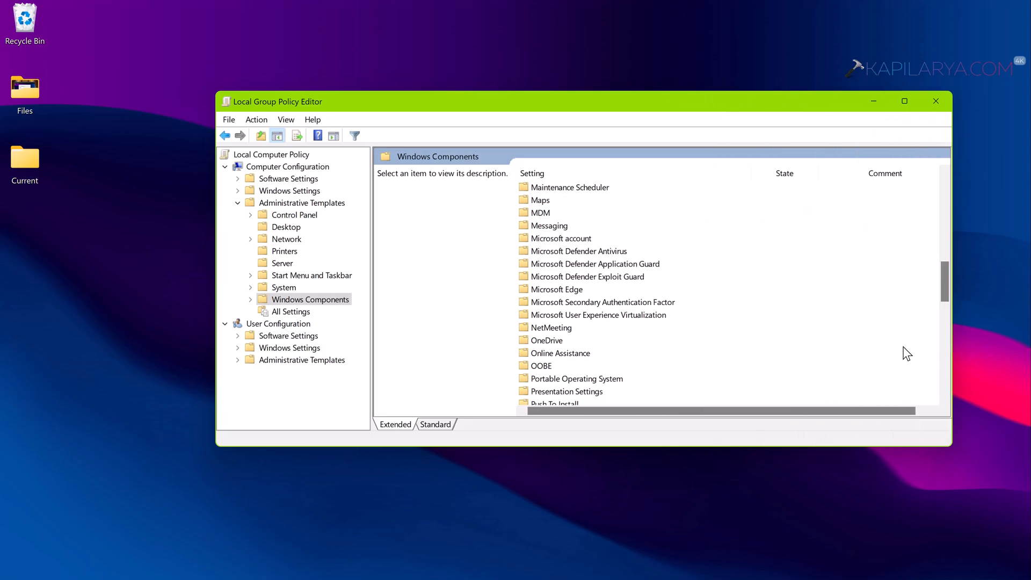
scroll("down", 3)
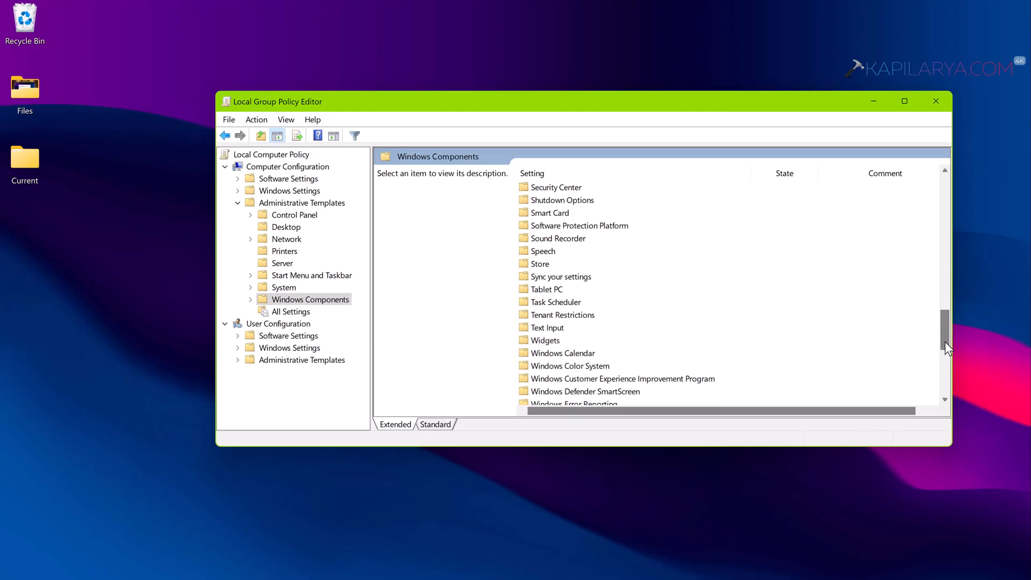
scroll("down", 3)
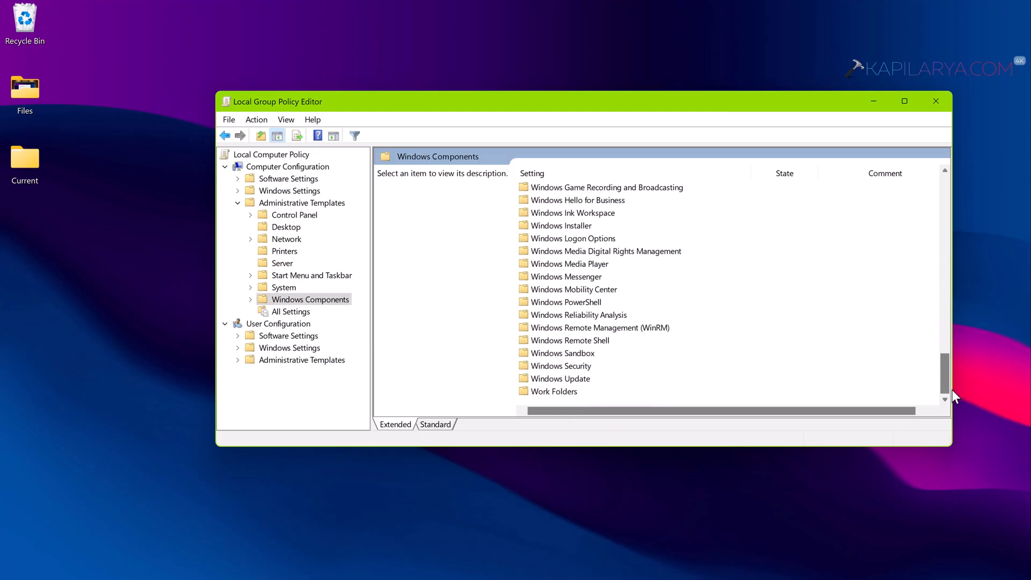
Open Windows Update > Manage updates offered and view 'Select the target Feature Update version'
double_click(560, 378)
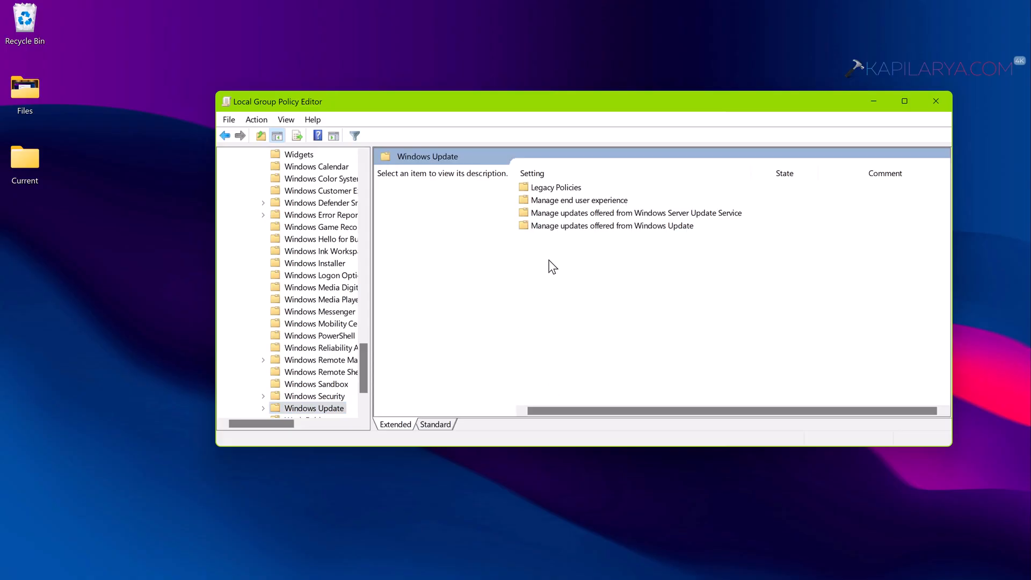
left_click(611, 226)
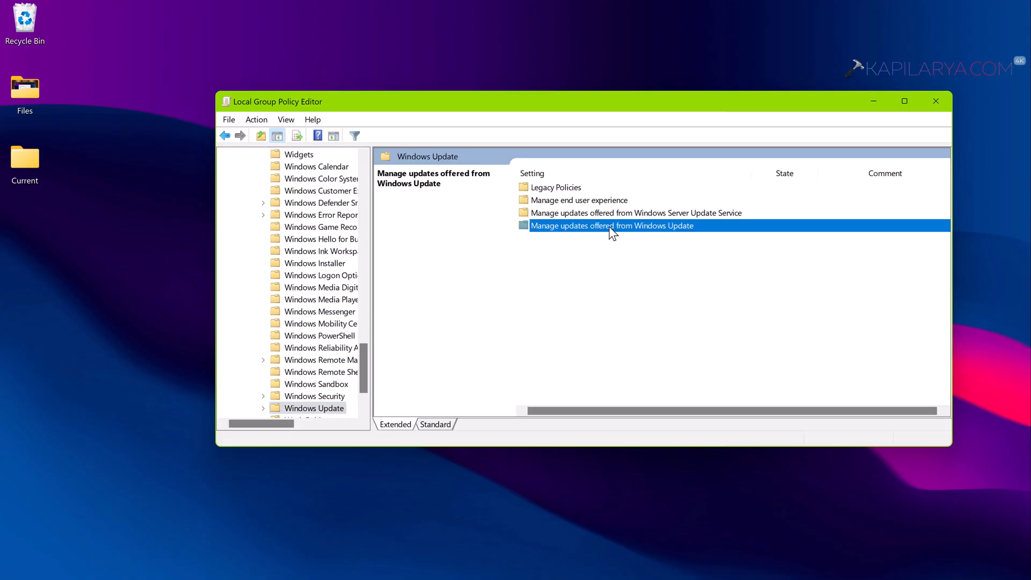
double_click(612, 226)
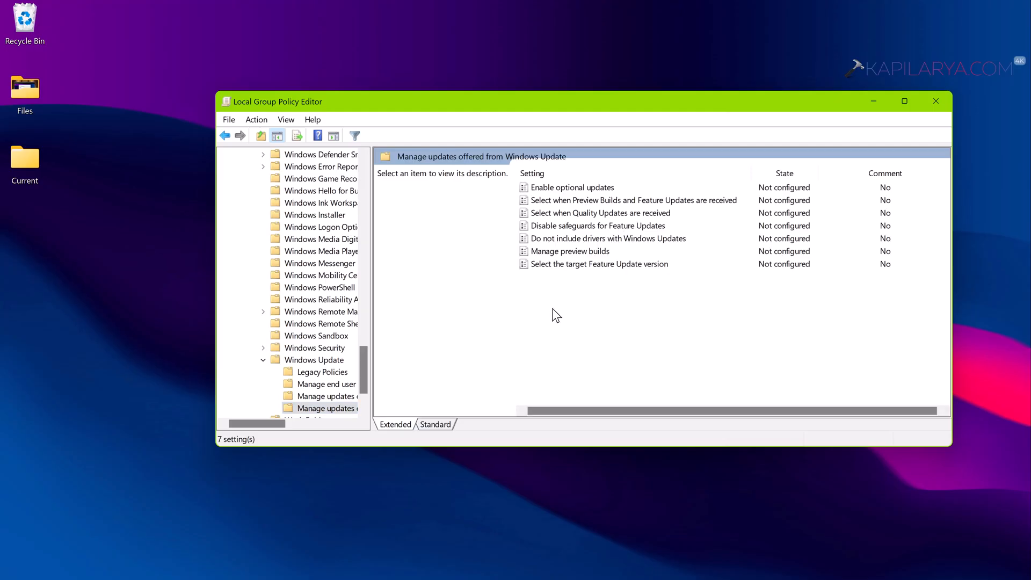
mouse_move(559, 276)
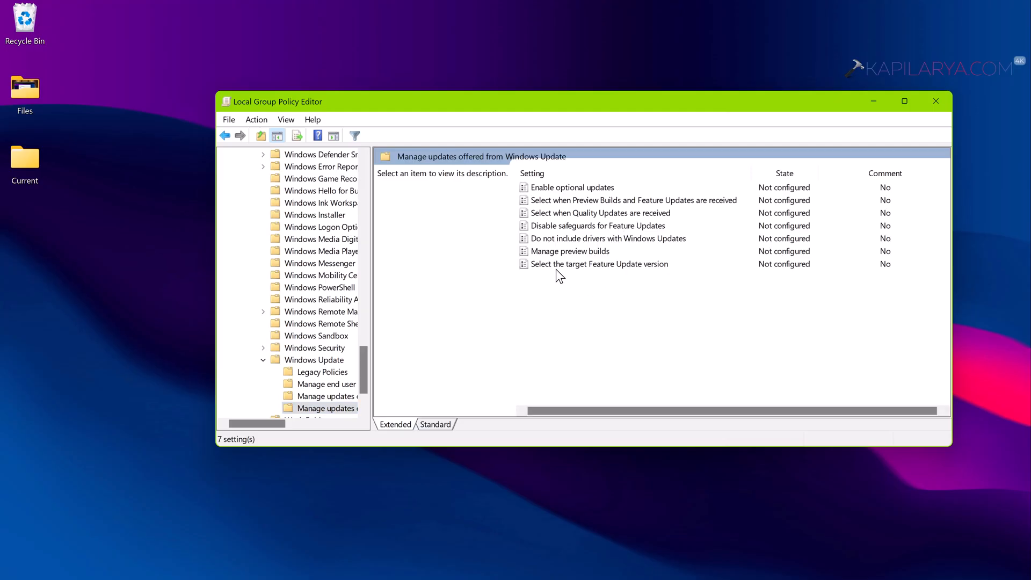
left_click(599, 264)
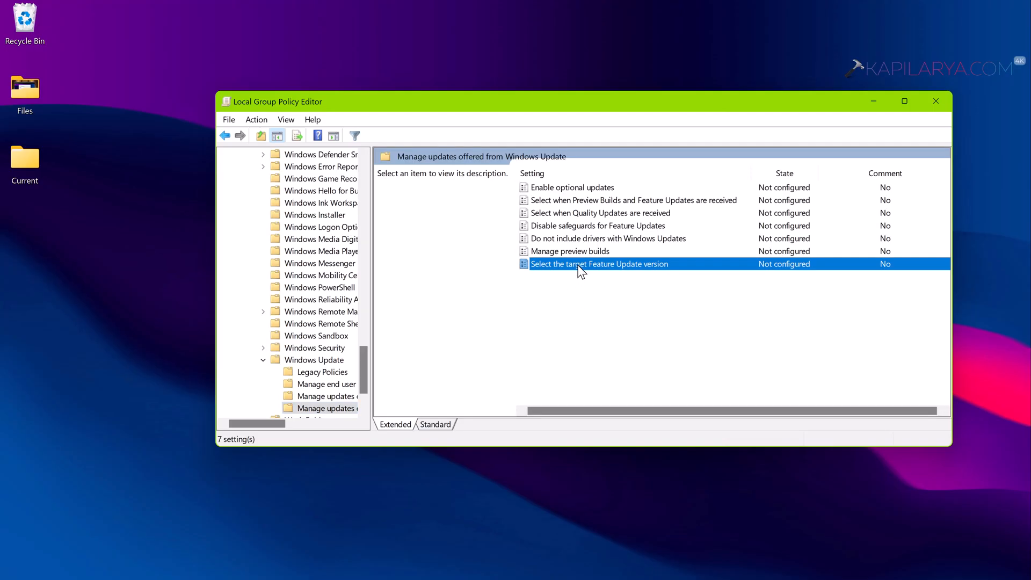
left_click(600, 264)
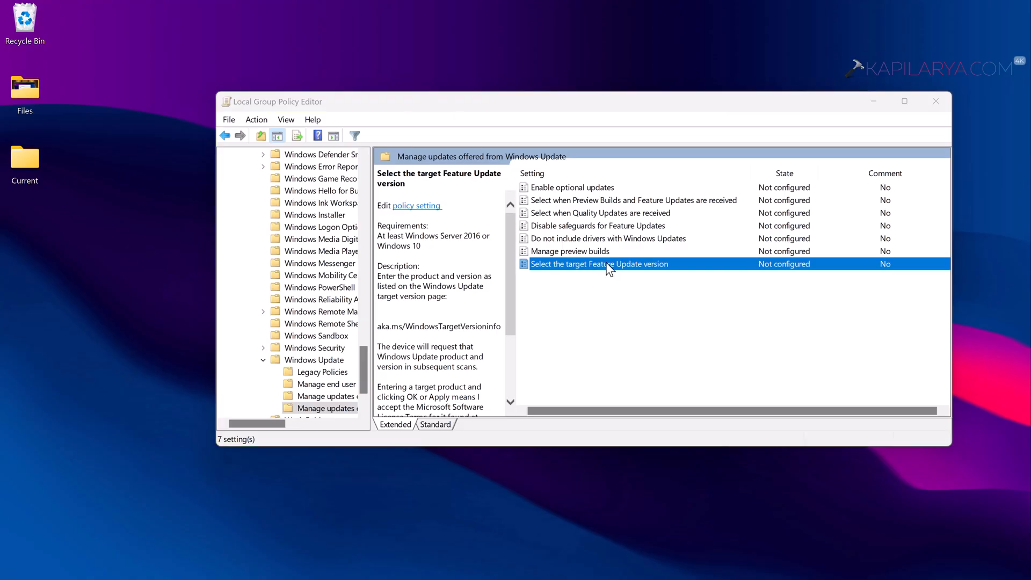
Enable the target Feature Update version policy with 23H2 as the target version
double_click(600, 264)
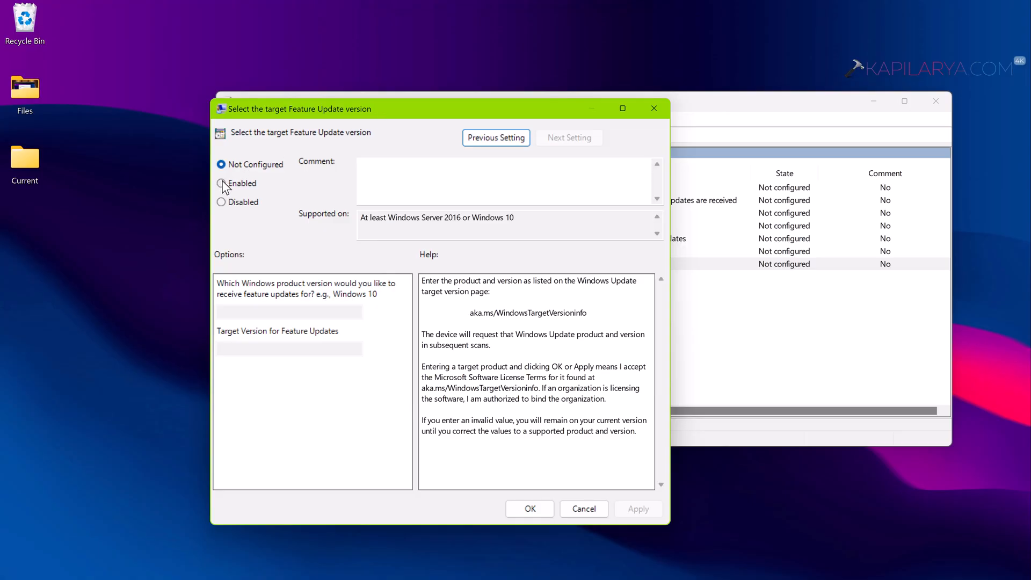
left_click(222, 183)
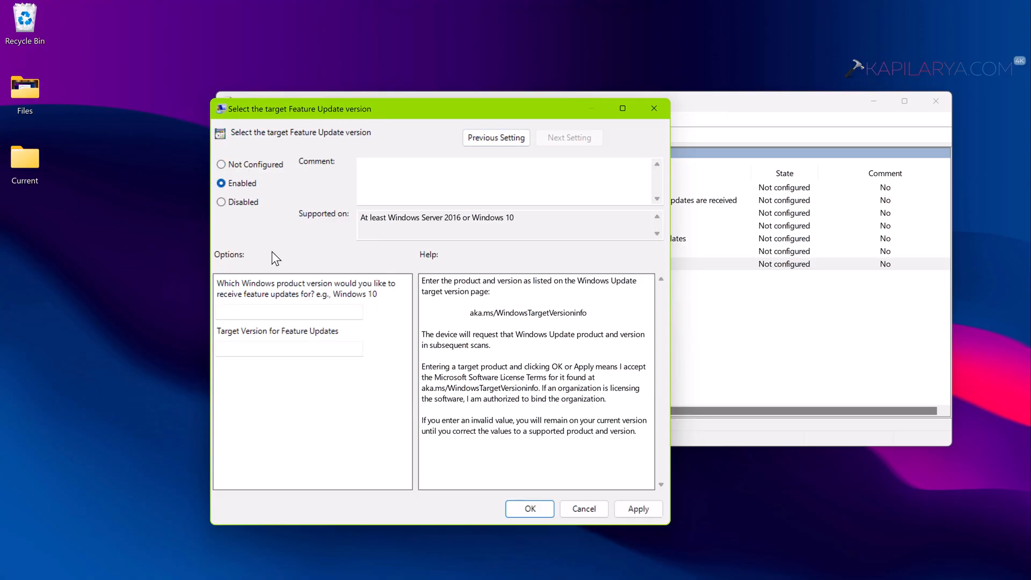
type("23h")
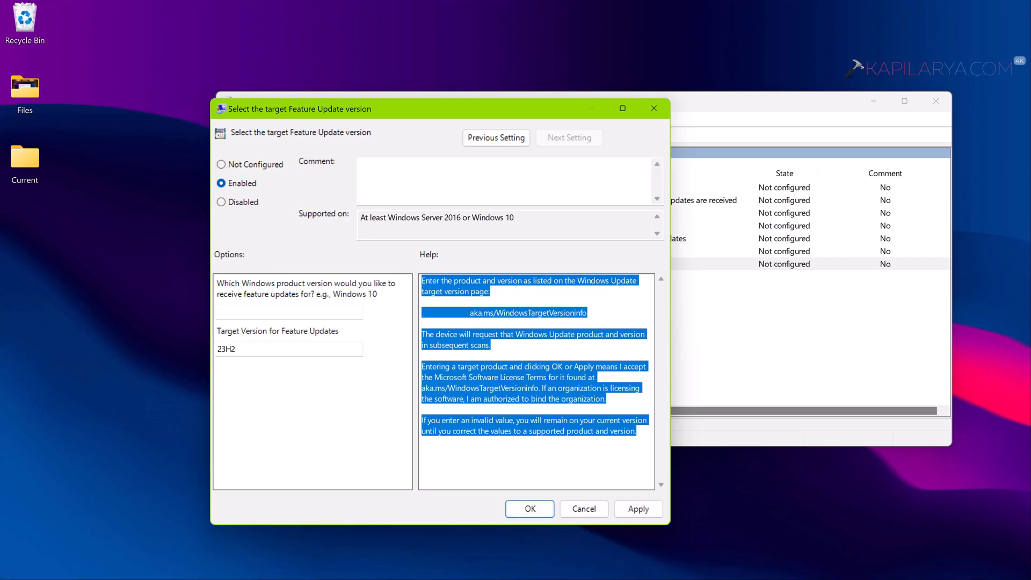
mouse_move(470, 304)
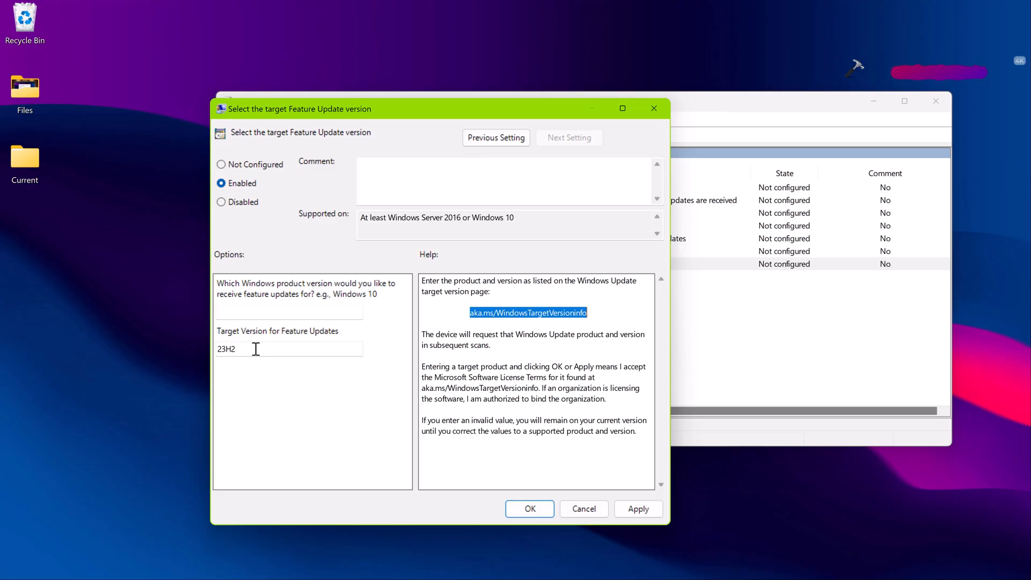
mouse_move(416, 439)
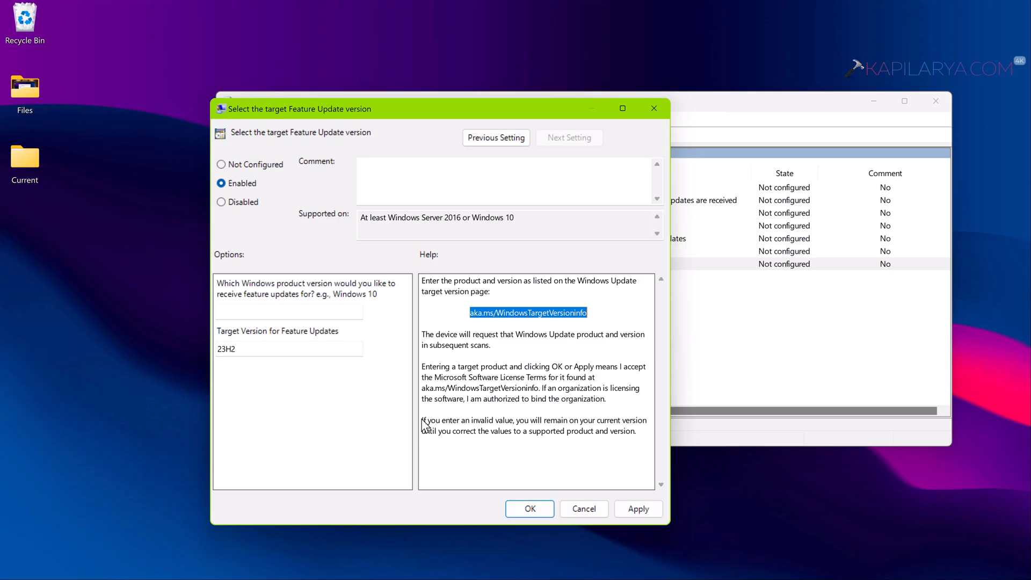
left_click_drag(423, 420, 574, 420)
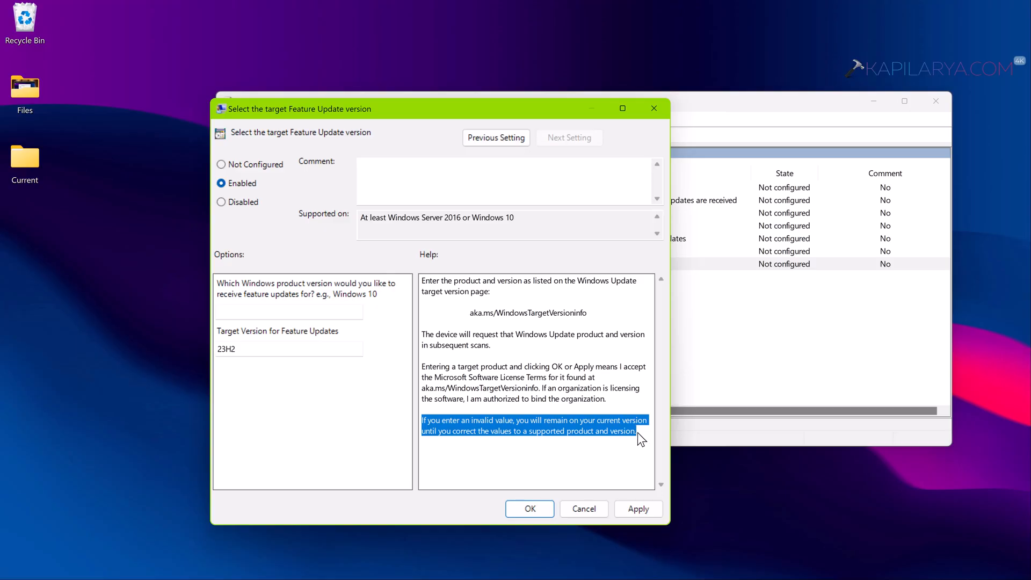
mouse_move(406, 407)
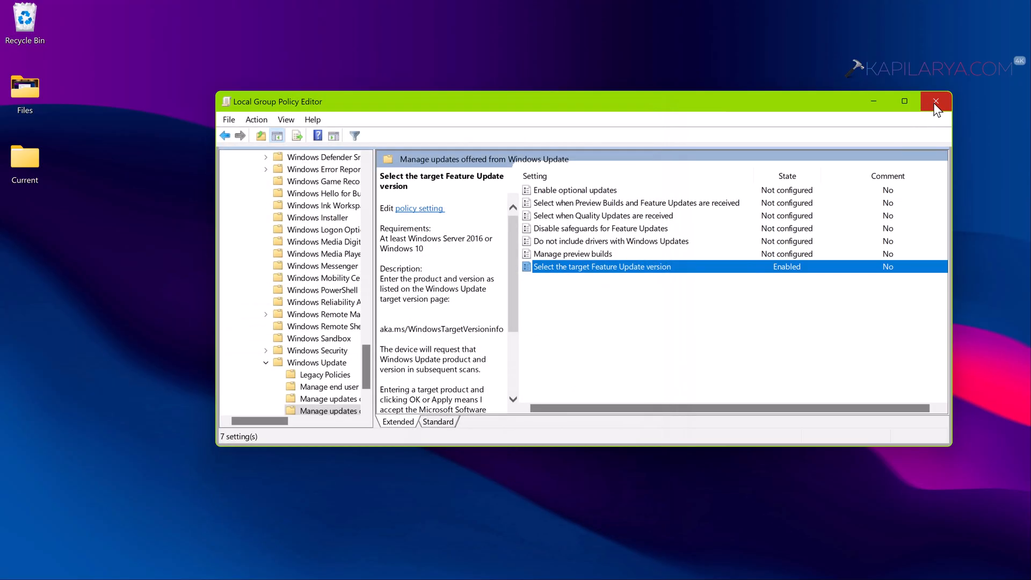
Close Group Policy Editor, run gpupdate /force until it succeeds, then close Terminal
left_click(935, 102)
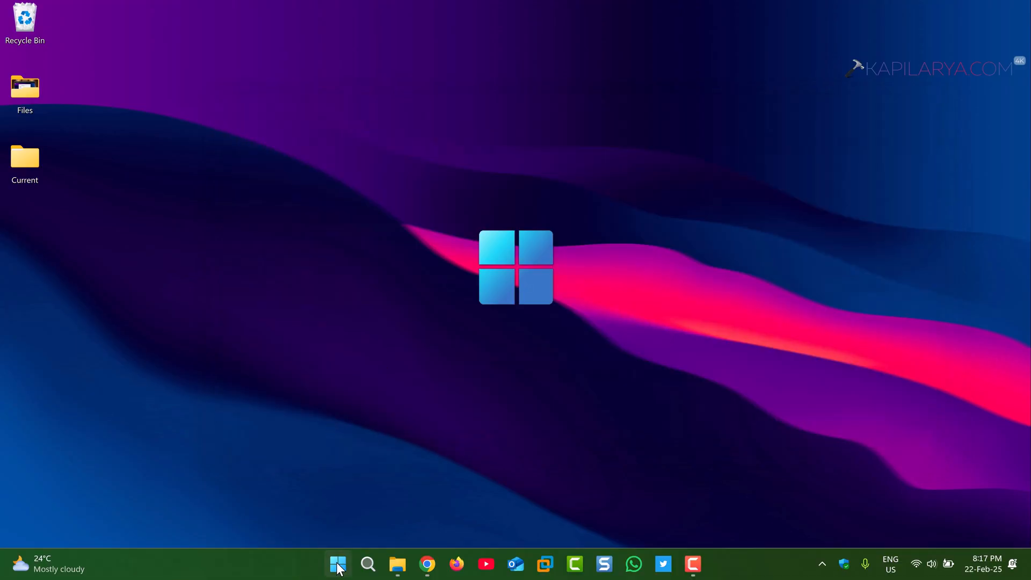
mouse_move(311, 489)
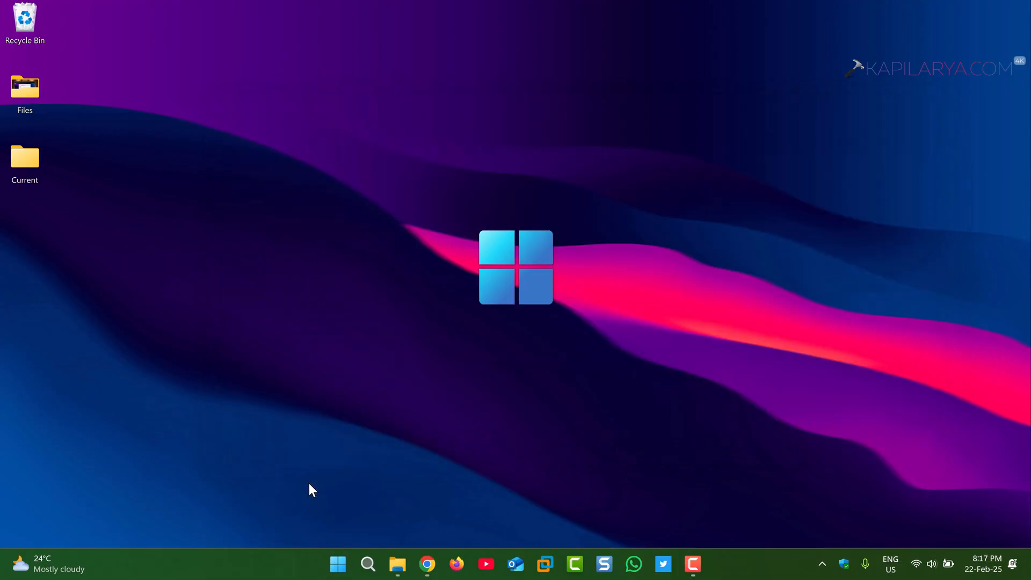
type("gp")
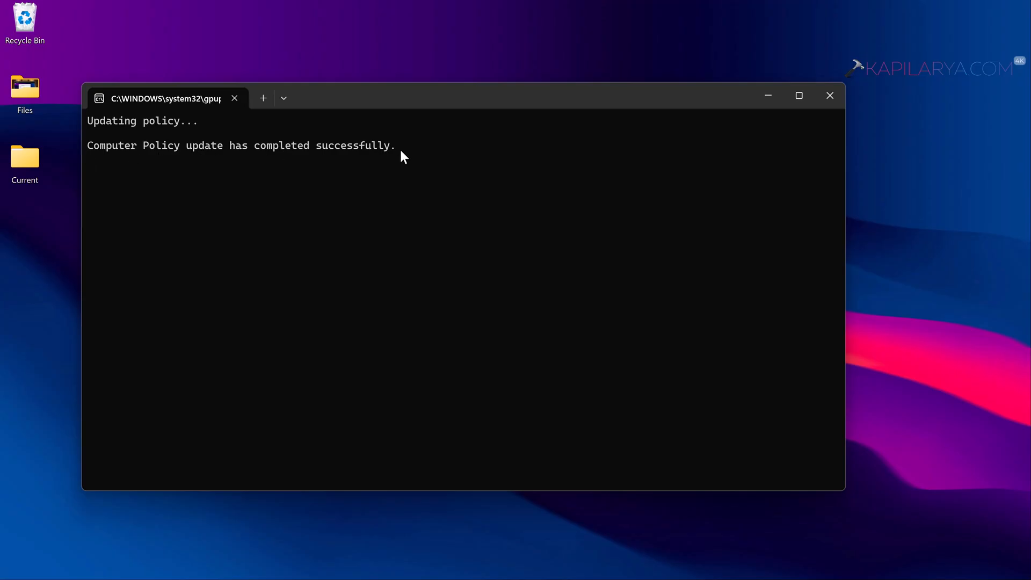
mouse_move(454, 165)
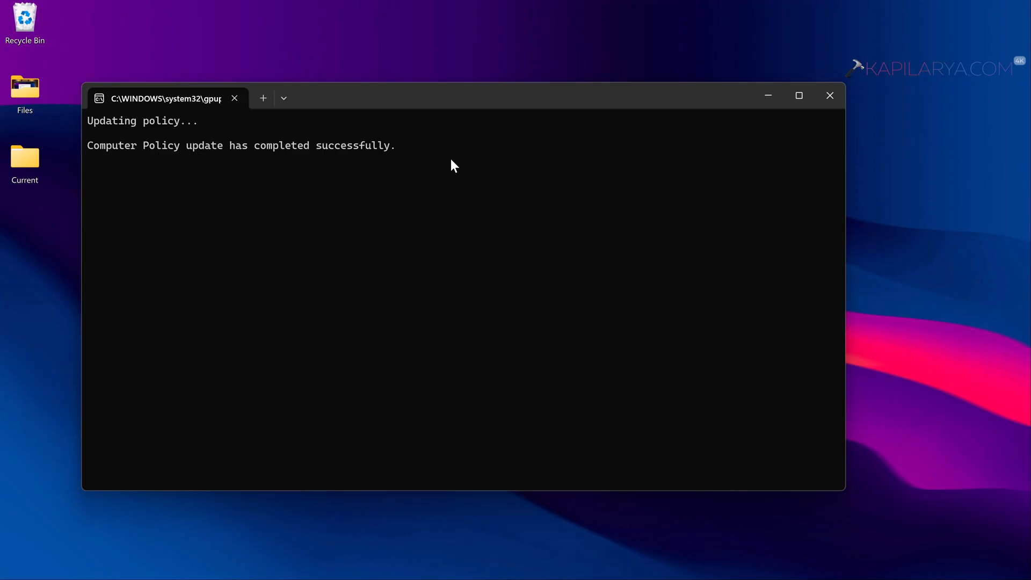
left_click(830, 95)
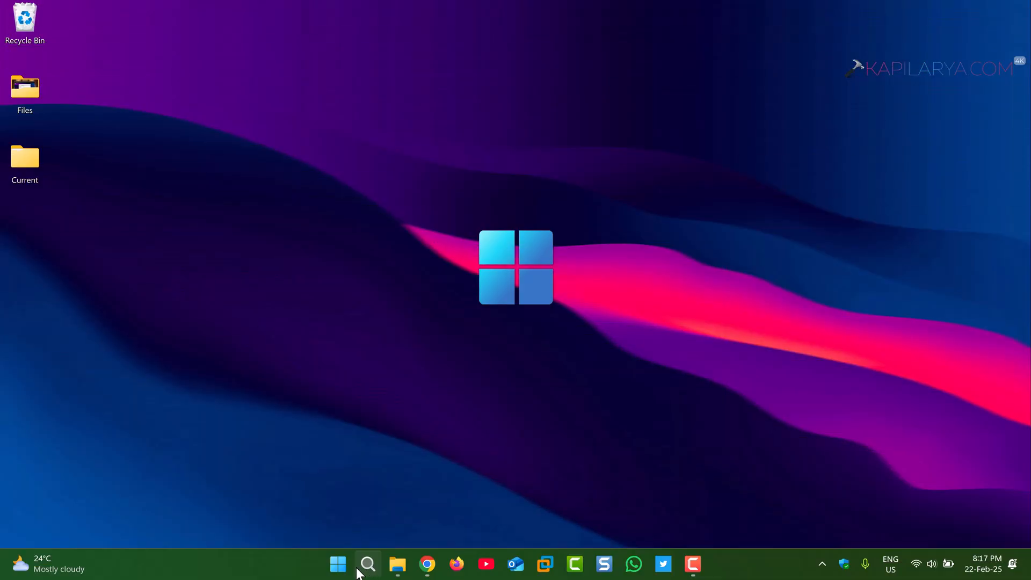
Open Run from the Start right-click menu to launch regedit
right_click(338, 563)
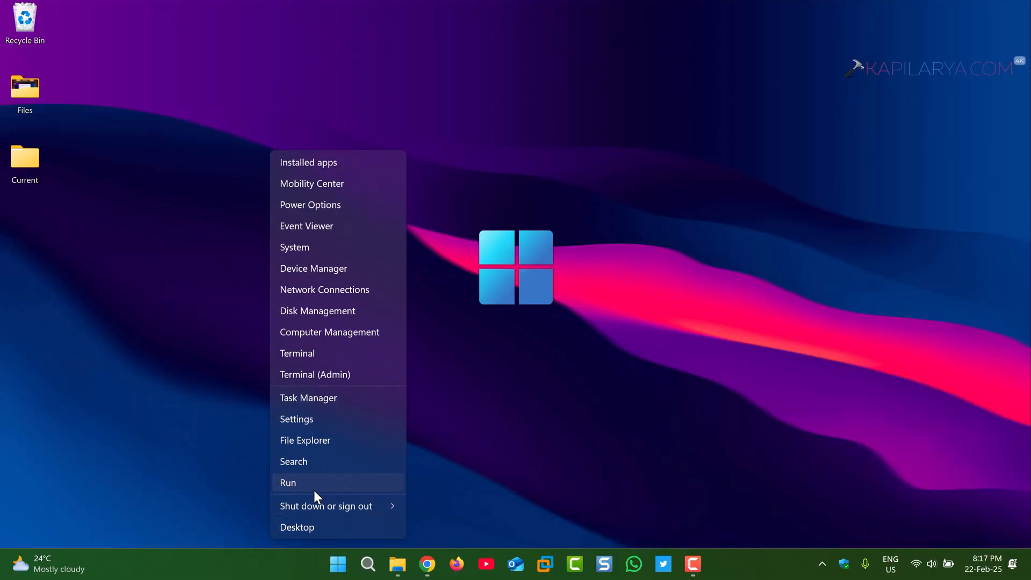
left_click(287, 482)
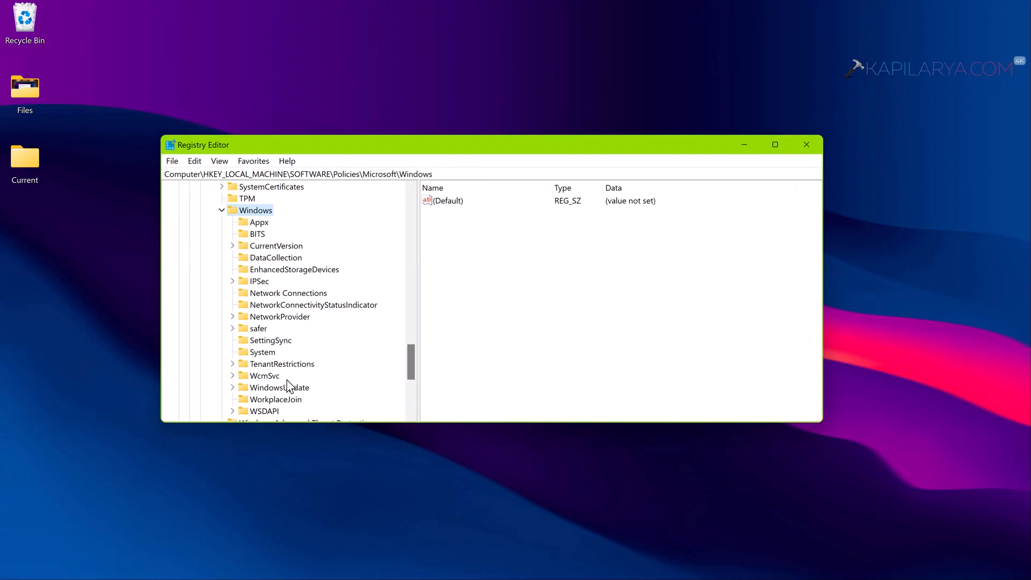
Show the WindowsUpdate key values and confirm ProductVersion is empty
left_click(279, 387)
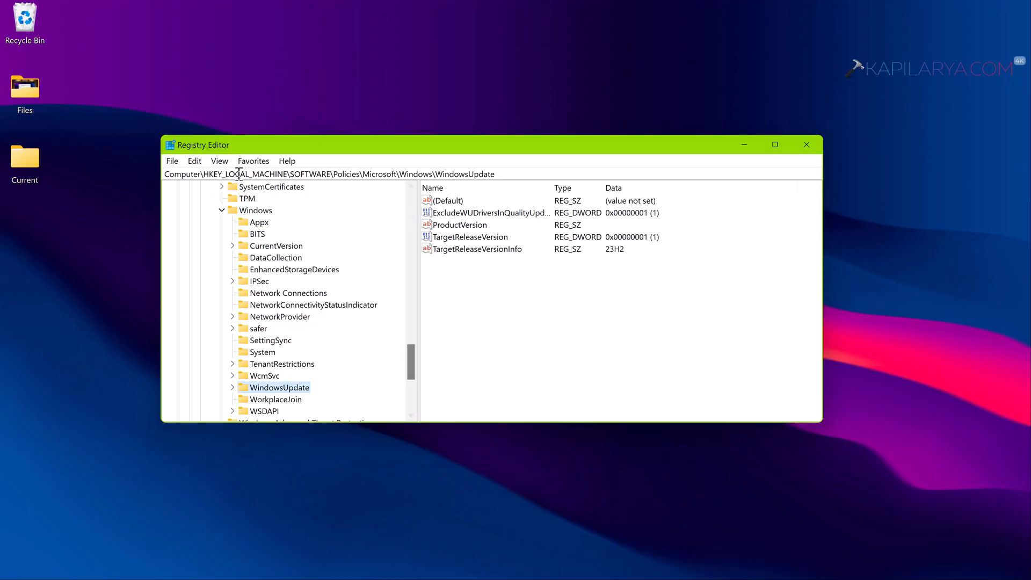
left_click(328, 173)
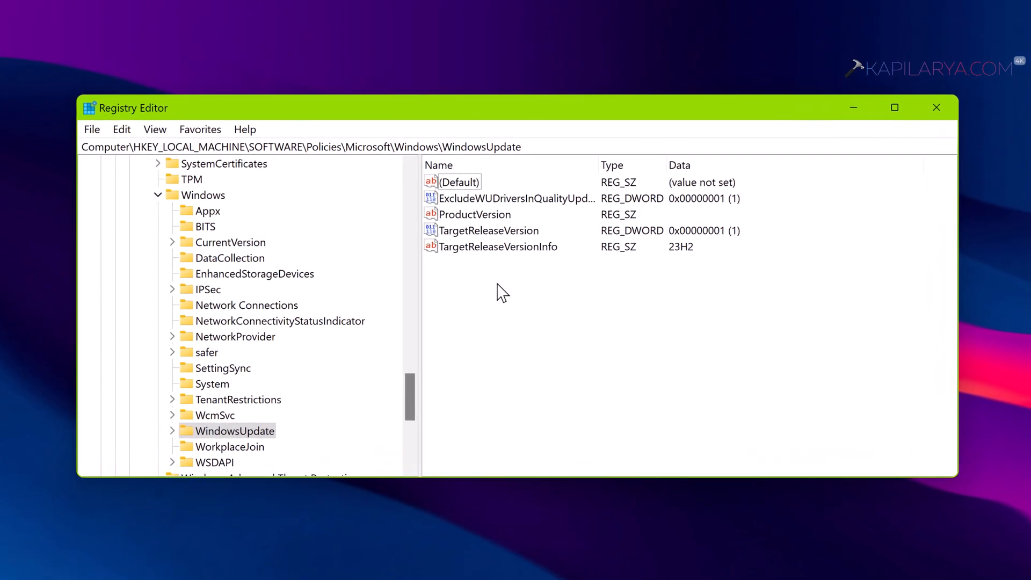
left_click(477, 215)
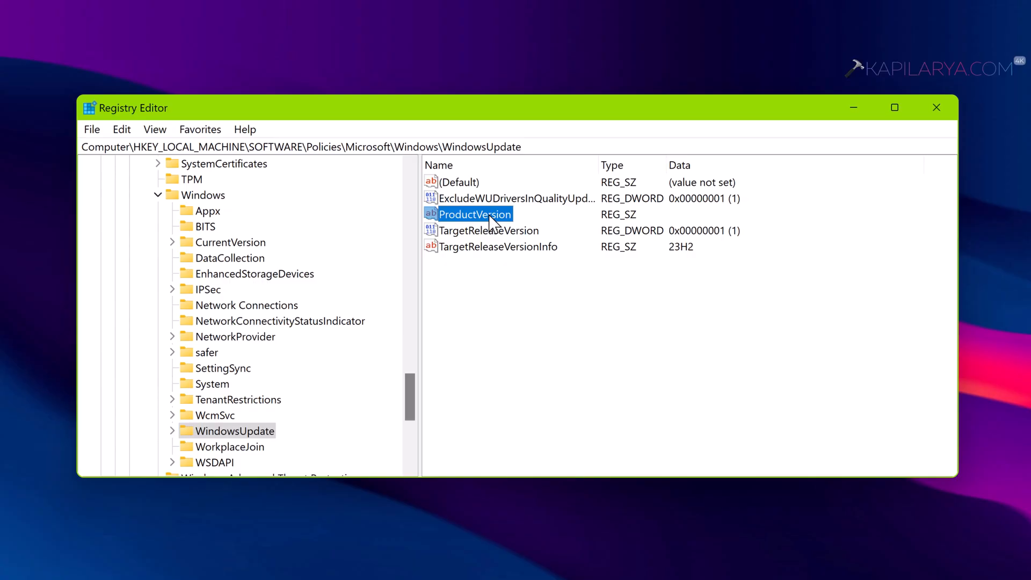
double_click(469, 214)
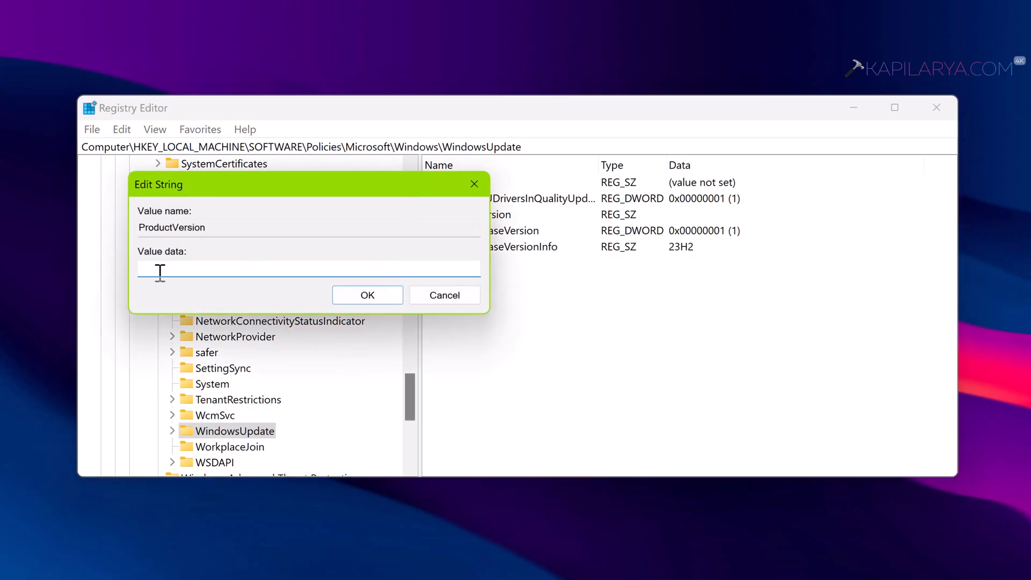
mouse_move(304, 302)
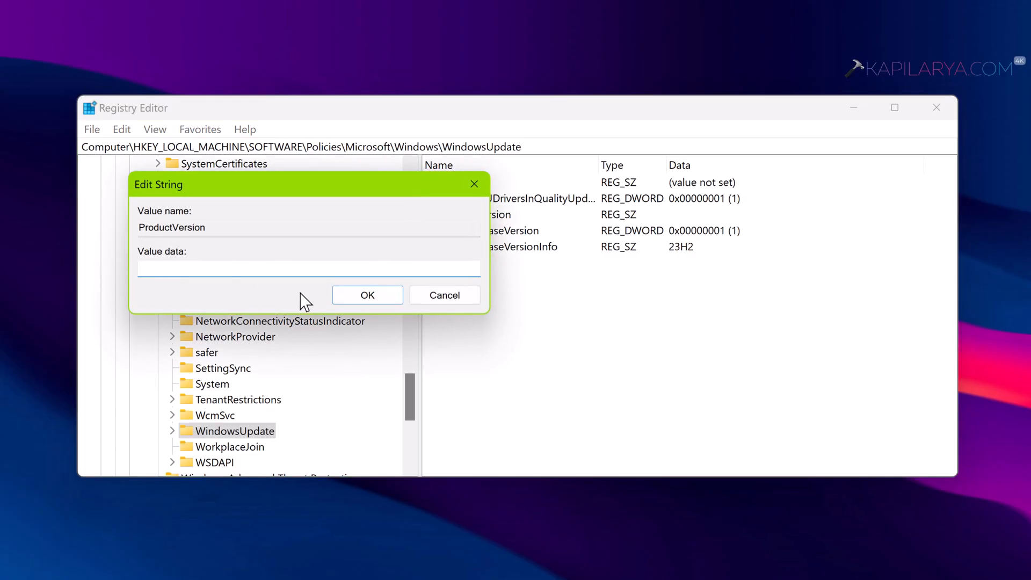
left_click(367, 295)
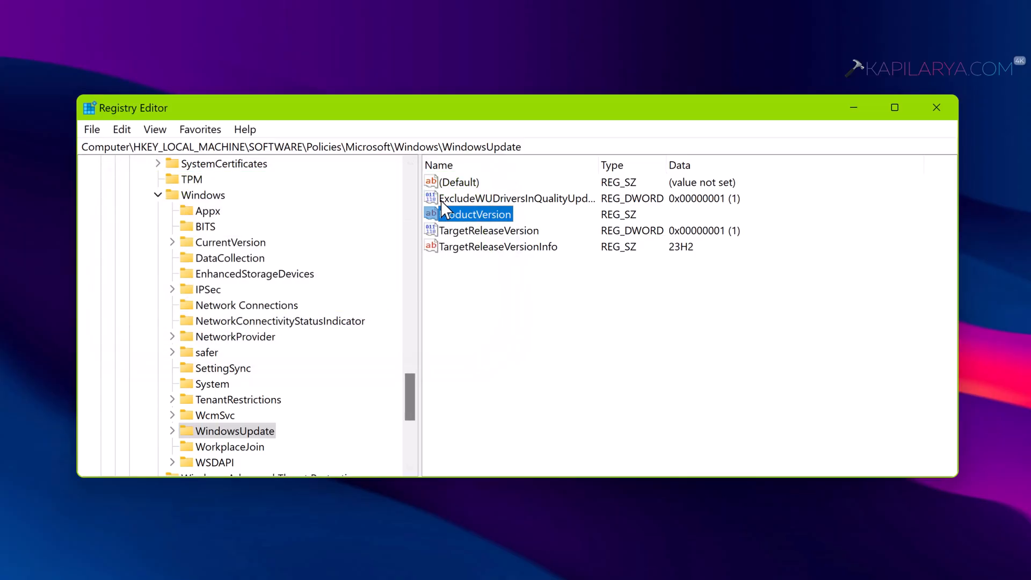
Inspect TargetReleaseVersion and confirm it is set to 1
left_click(488, 230)
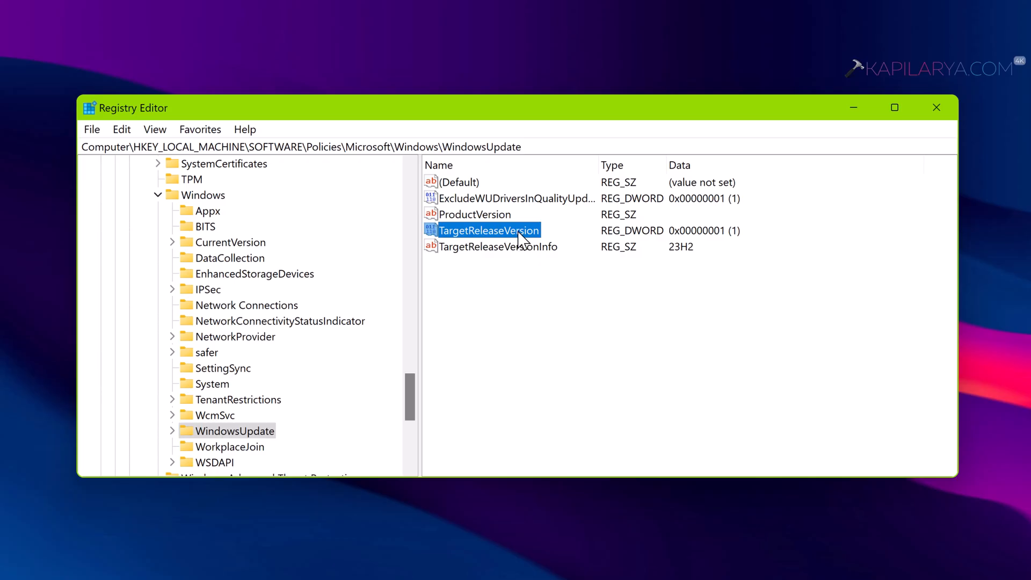
double_click(488, 230)
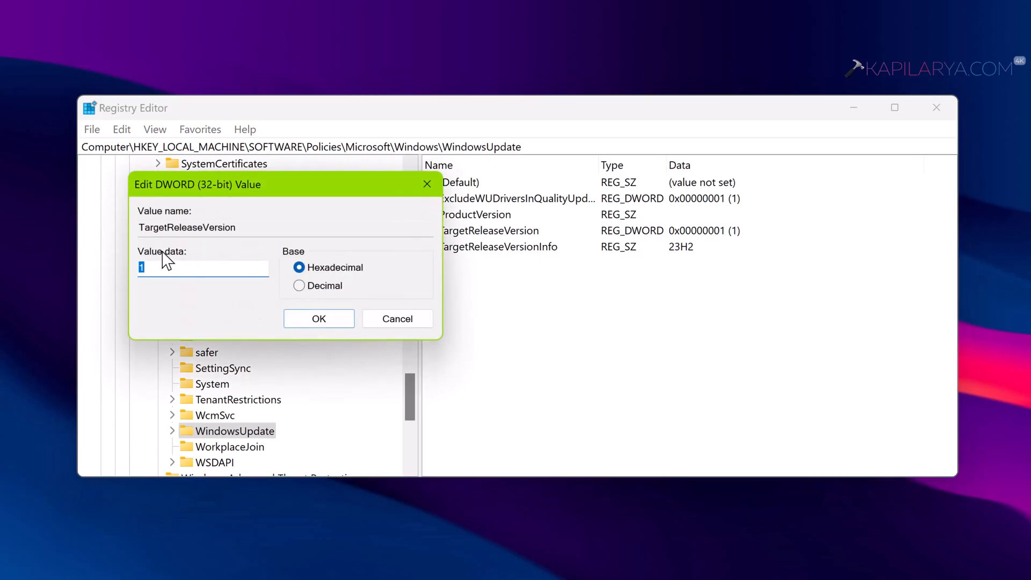
left_click(318, 319)
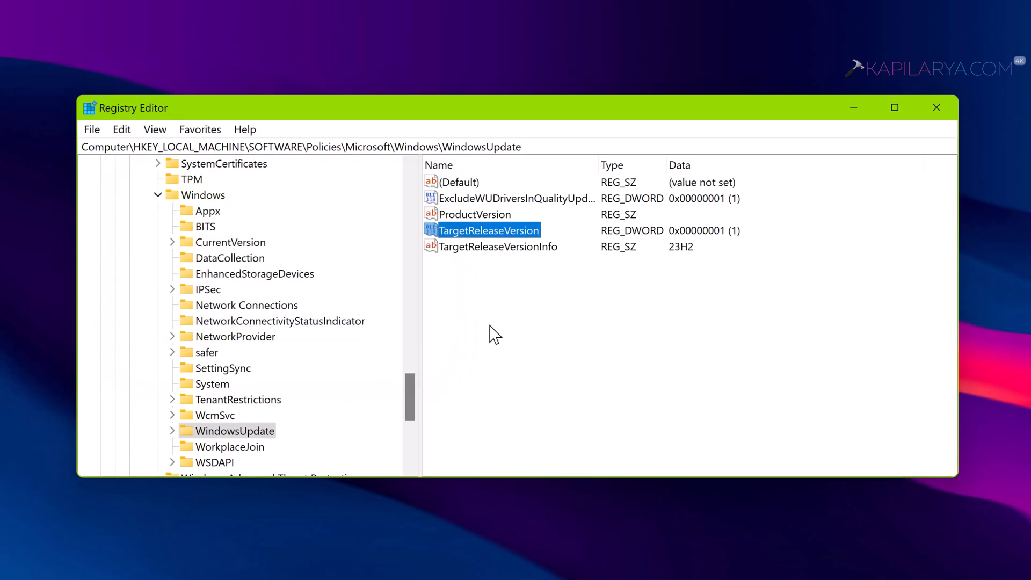
left_click(498, 247)
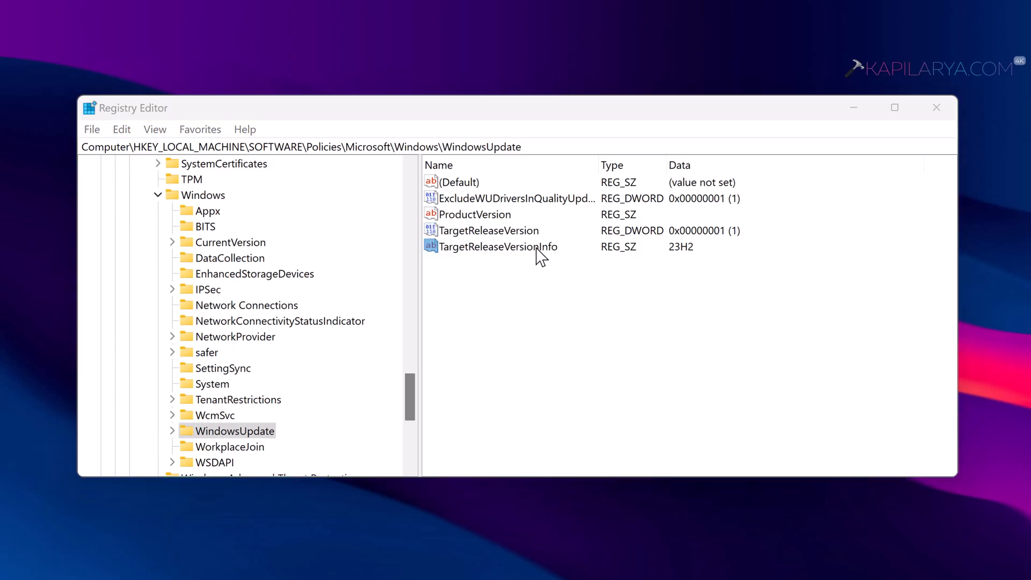
Verify TargetReleaseVersionInfo reads 23H2, then close Registry Editor
double_click(496, 246)
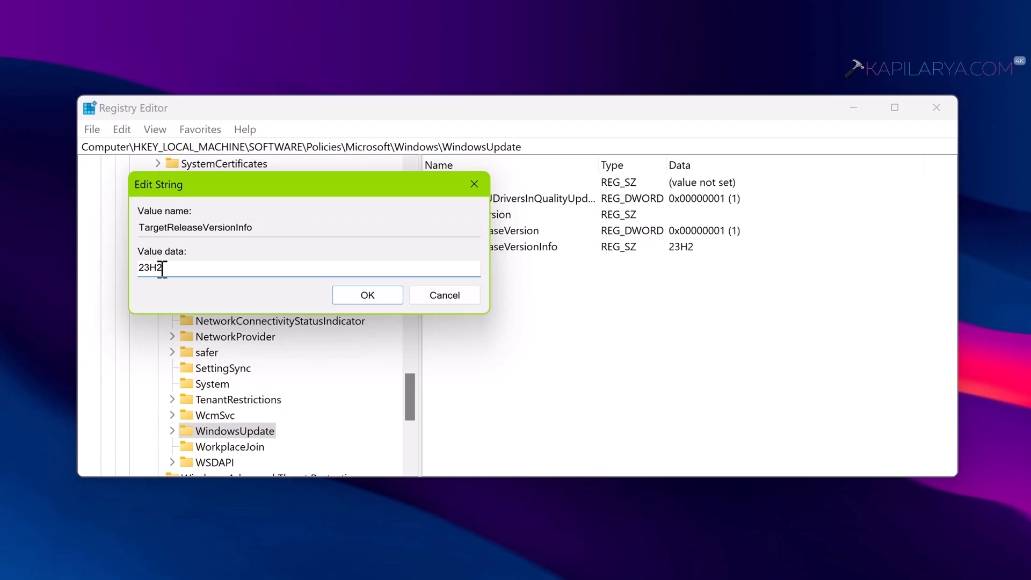
left_click(367, 295)
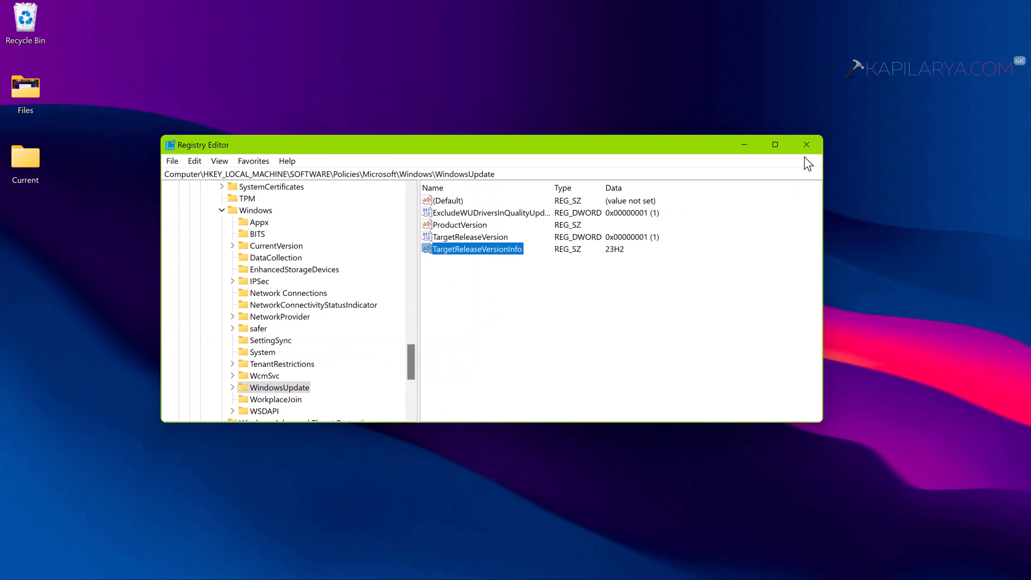
mouse_move(477, 339)
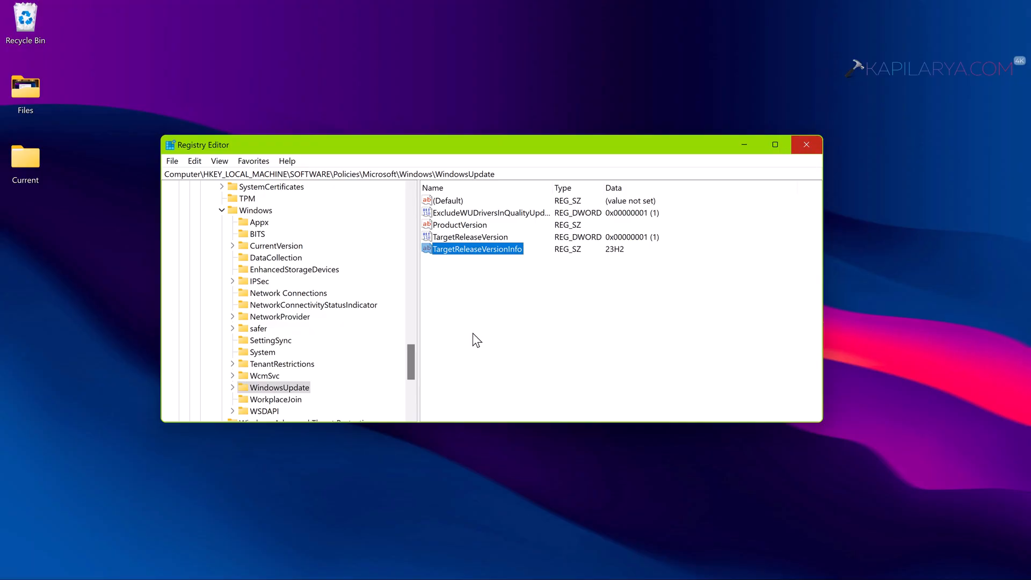
left_click(806, 144)
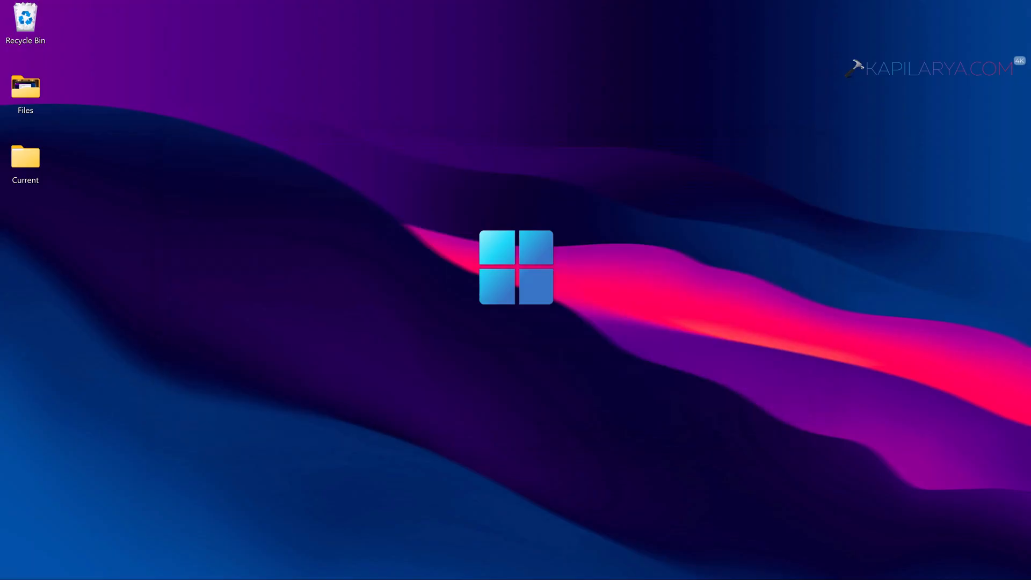